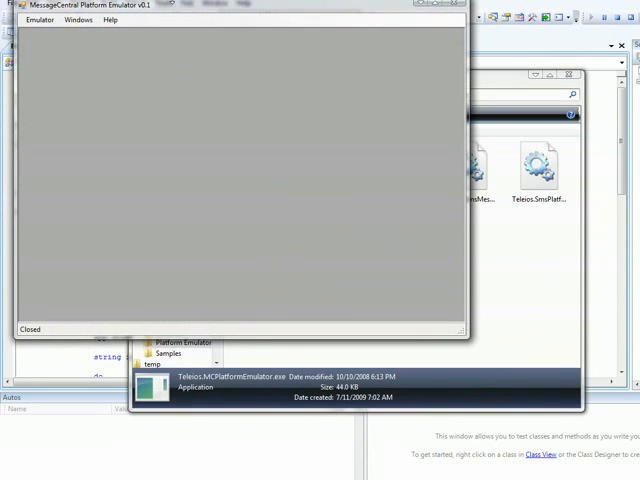
Step: From the Windows menu, open the Incoming Message Log, Outgoing Message Log and Simulate Text Message form
left_click(76, 19)
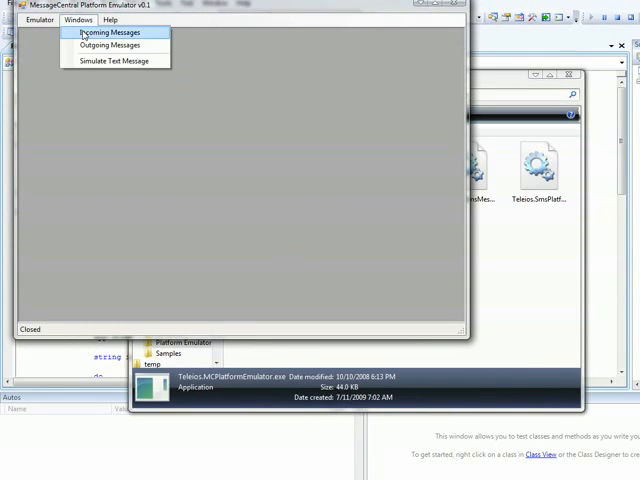
left_click(106, 32)
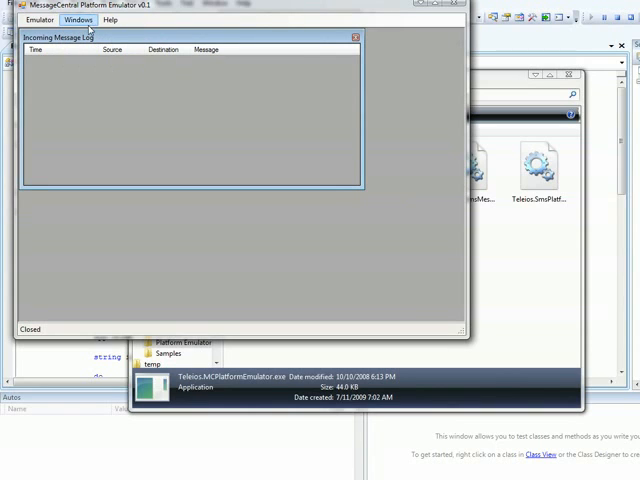
left_click(77, 20)
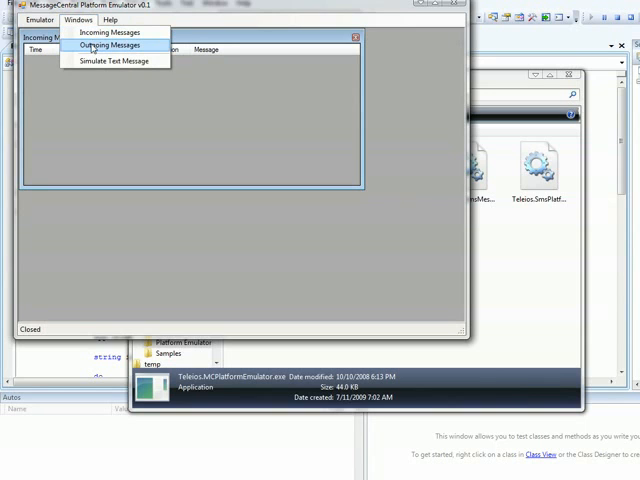
left_click(107, 45)
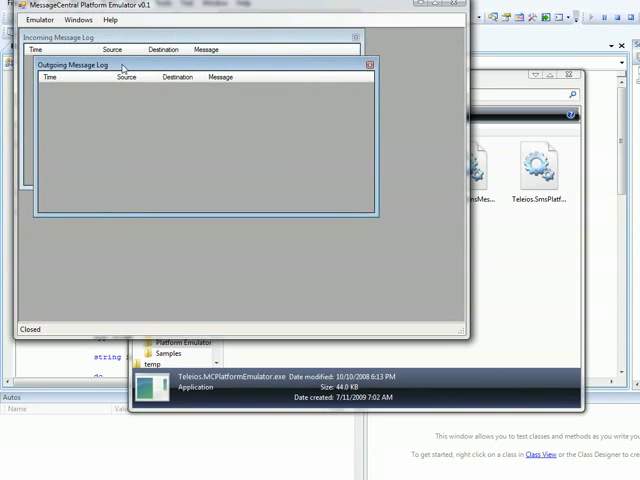
left_click(69, 19)
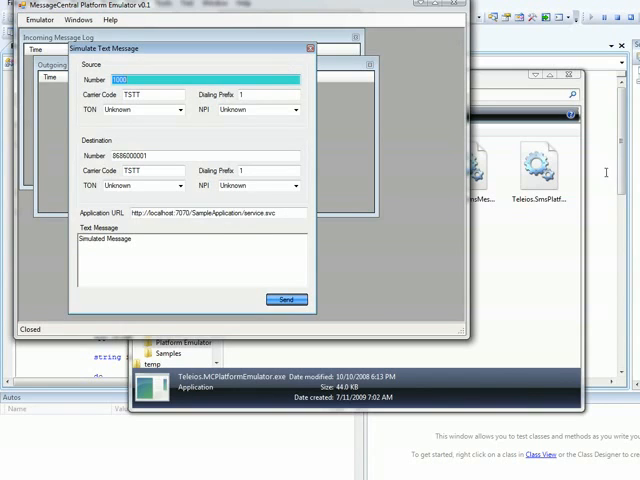
mouse_move(115, 216)
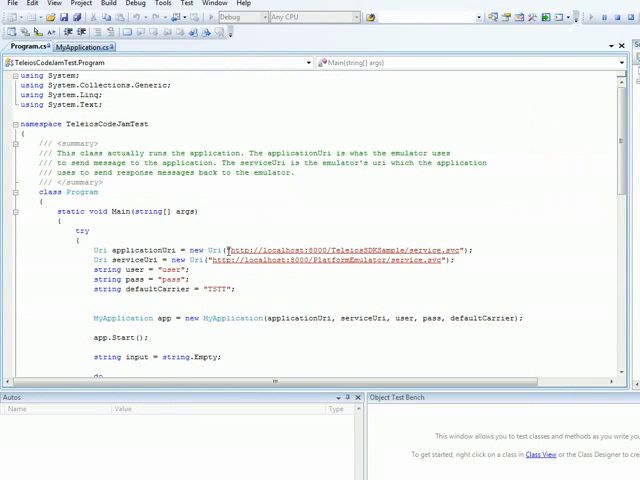
double_click(340, 249)
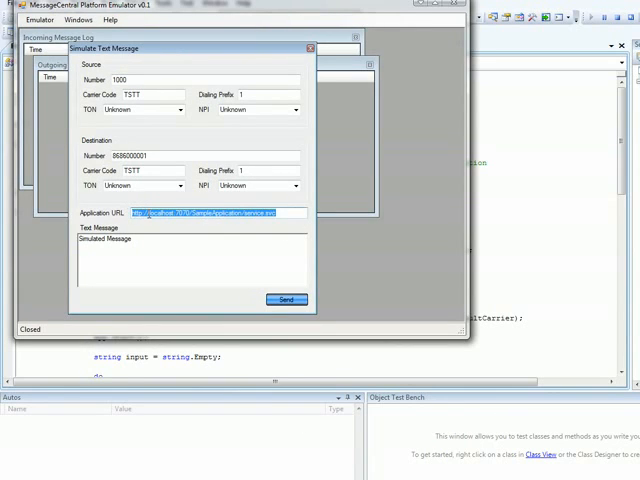
Step: Paste the service URL into Application URL and change the text to 'My first text message'
right_click(215, 213)
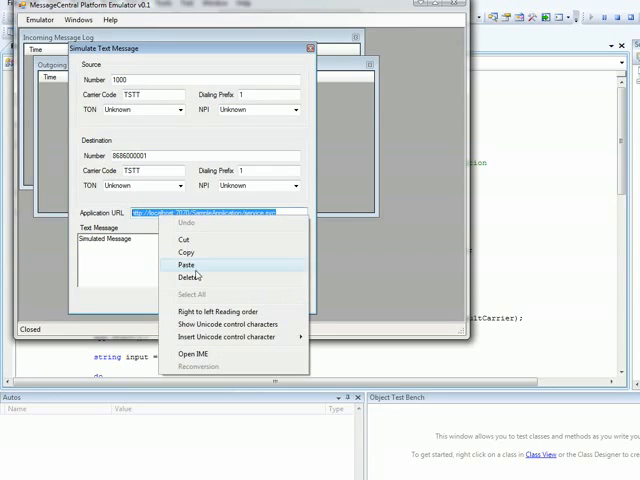
left_click(186, 264)
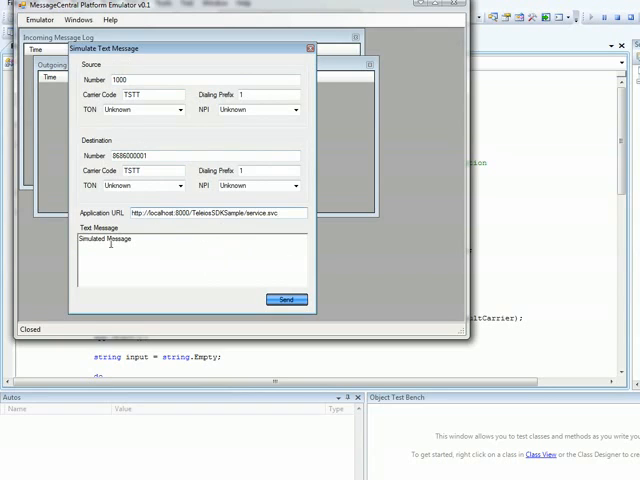
double_click(100, 239)
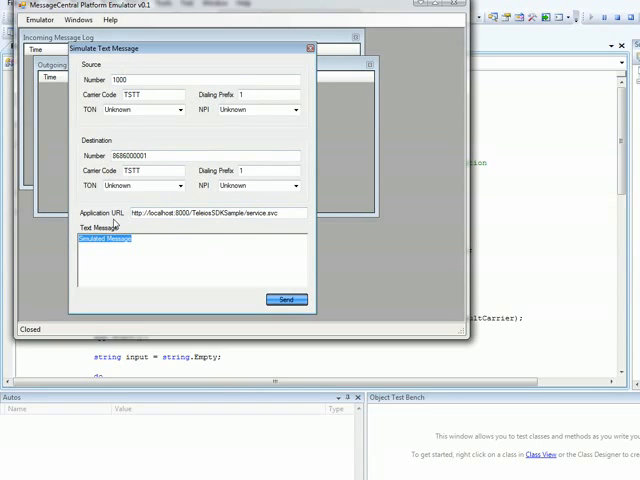
type("The")
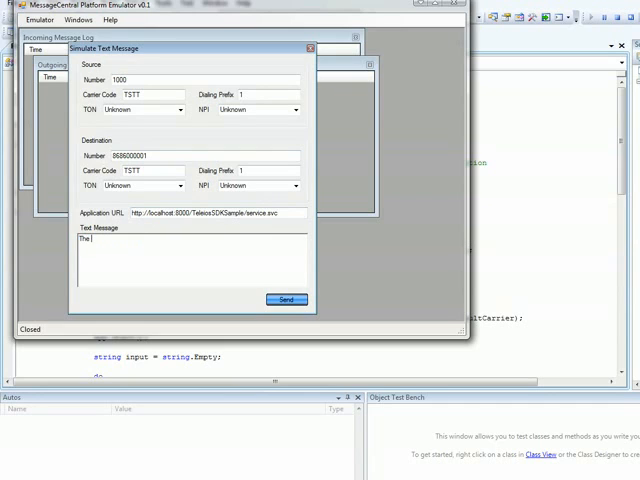
type("MY")
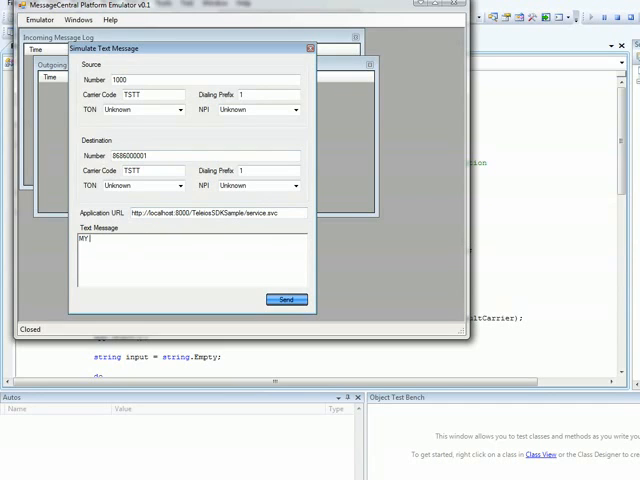
type("My first")
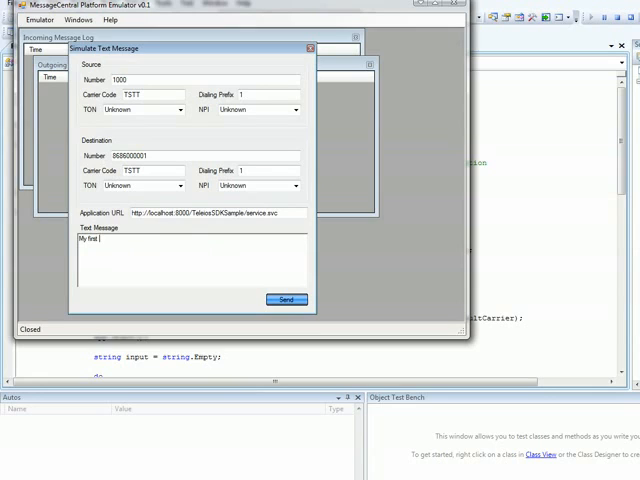
type("text m")
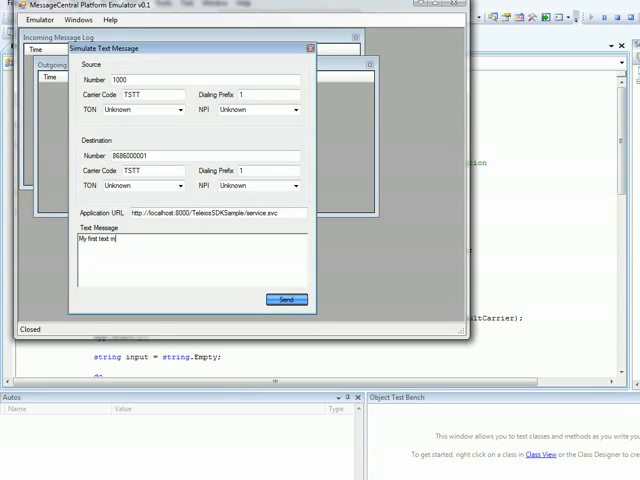
type("essage")
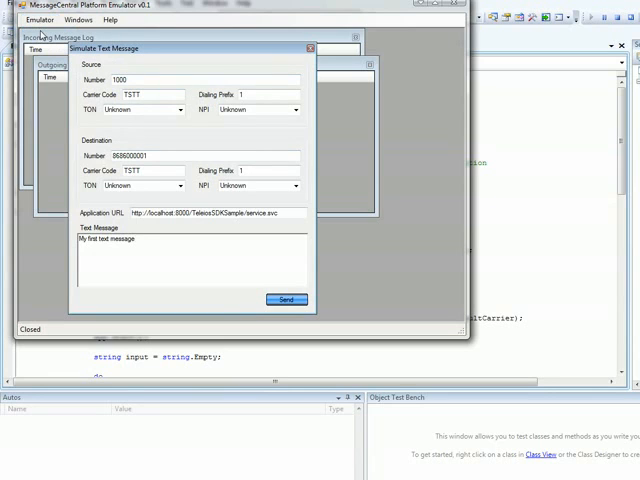
left_click(286, 299)
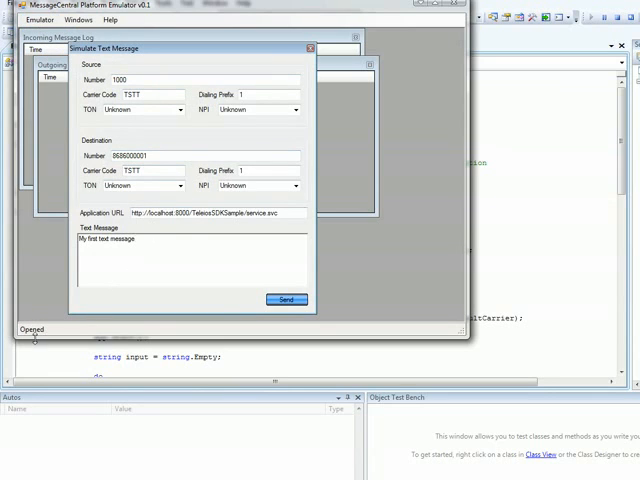
left_click(37, 19)
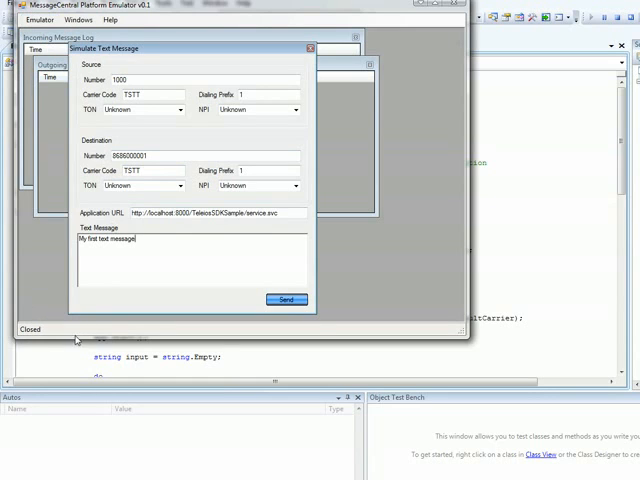
left_click(30, 20)
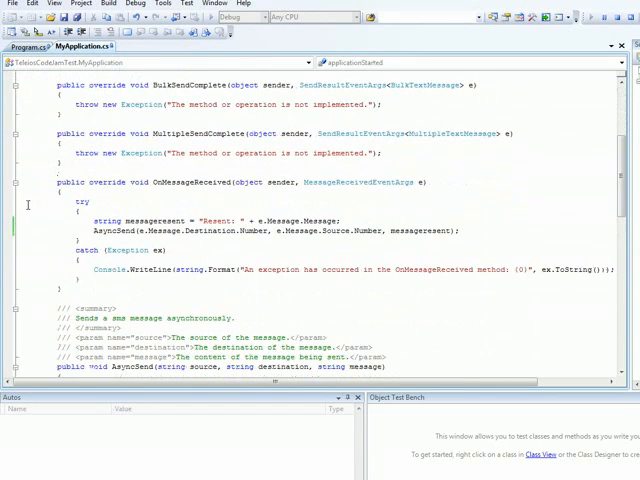
Step: Add a breakpoint beside the try line in MyApplication.cs's OnMessageReceived
left_click(76, 211)
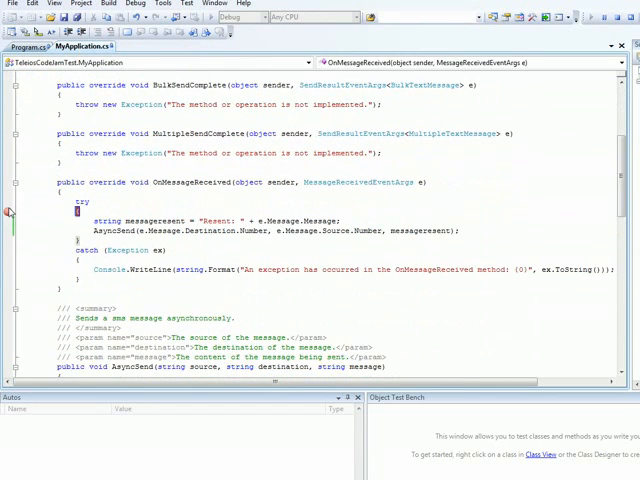
left_click(10, 211)
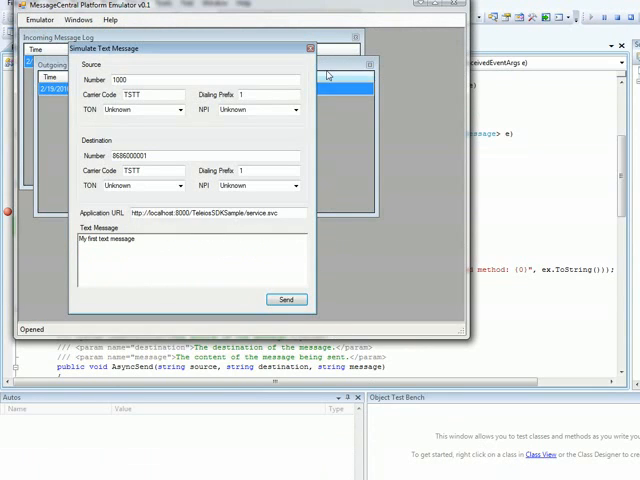
Step: Bring the Incoming Message Log forward to see 'Resent: My first text message'
left_click(285, 299)
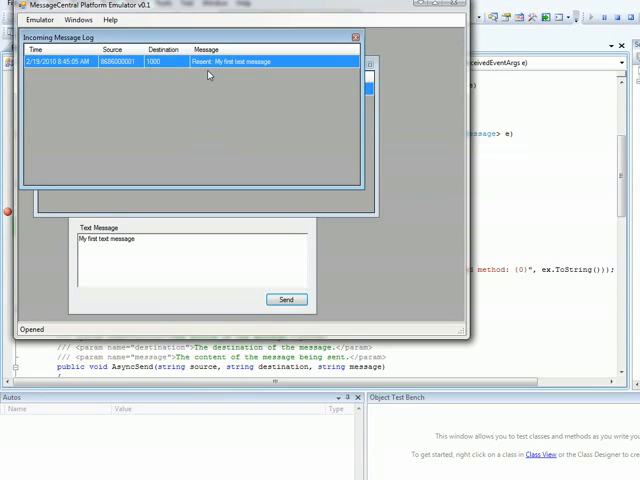
mouse_move(222, 81)
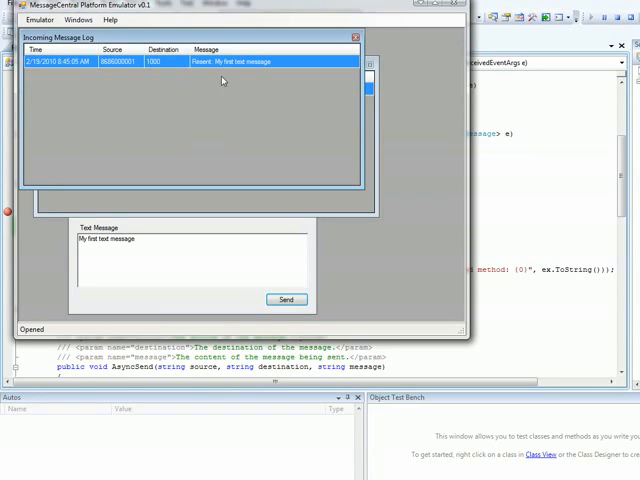
mouse_move(227, 73)
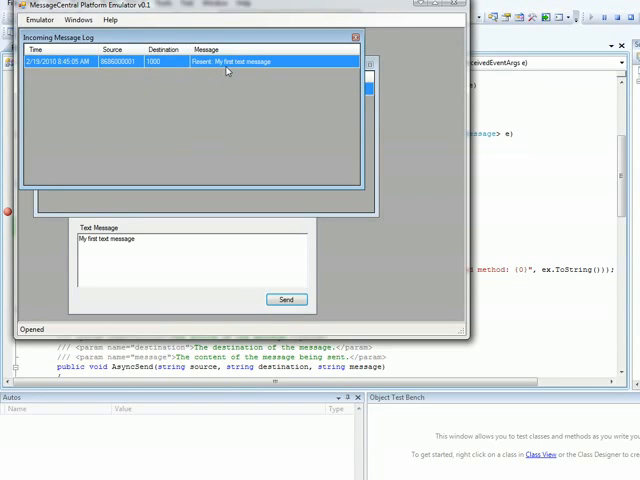
mouse_move(510, 324)
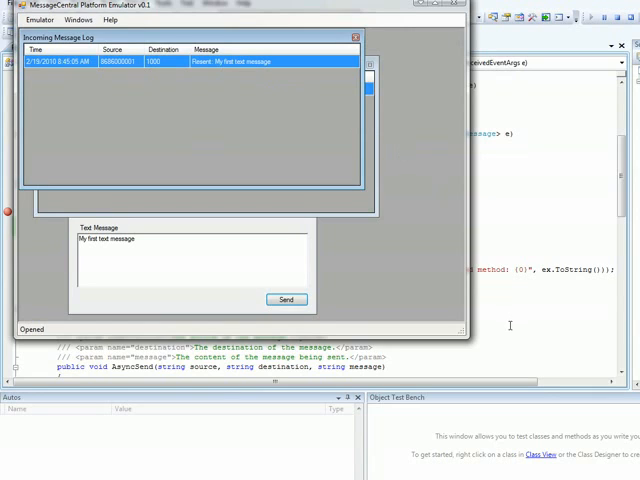
mouse_move(393, 469)
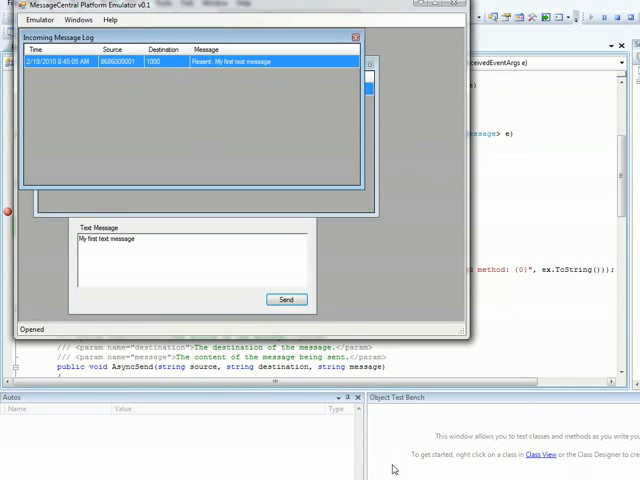